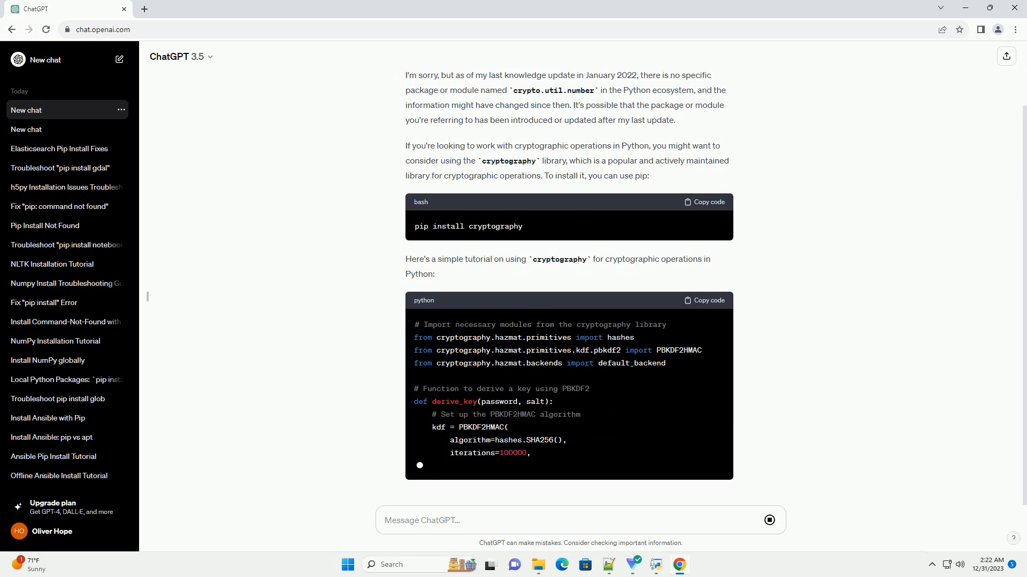
scroll("down", 3)
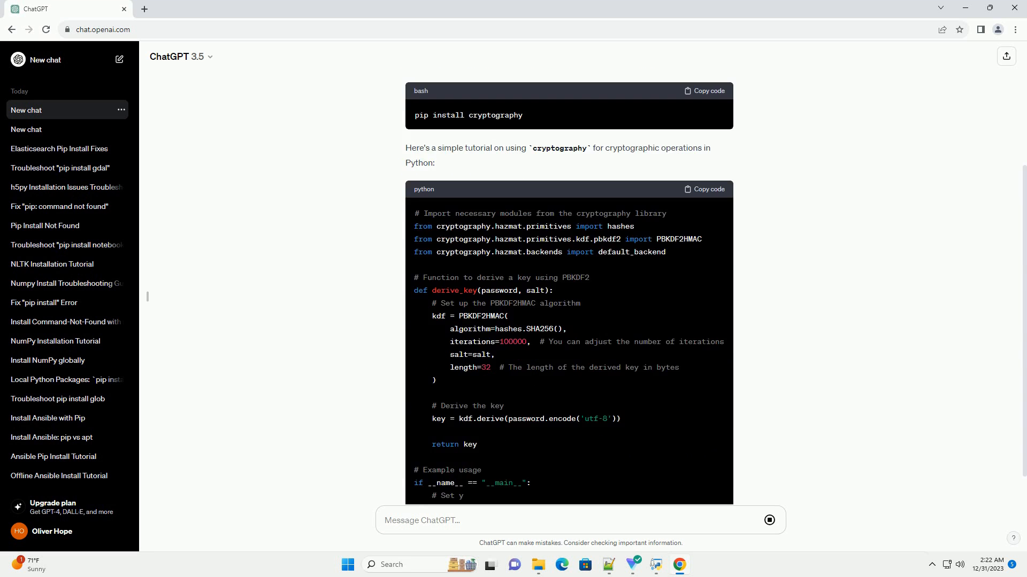